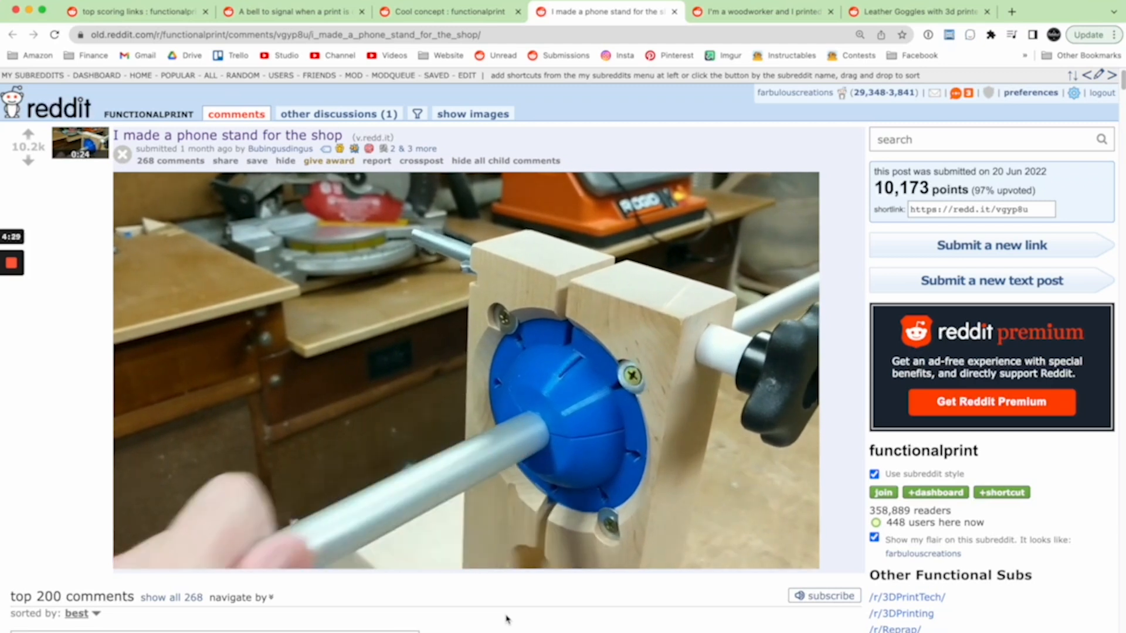
Browse from the workbench accessories post to the leather goggles post on Reddit
click(761, 12)
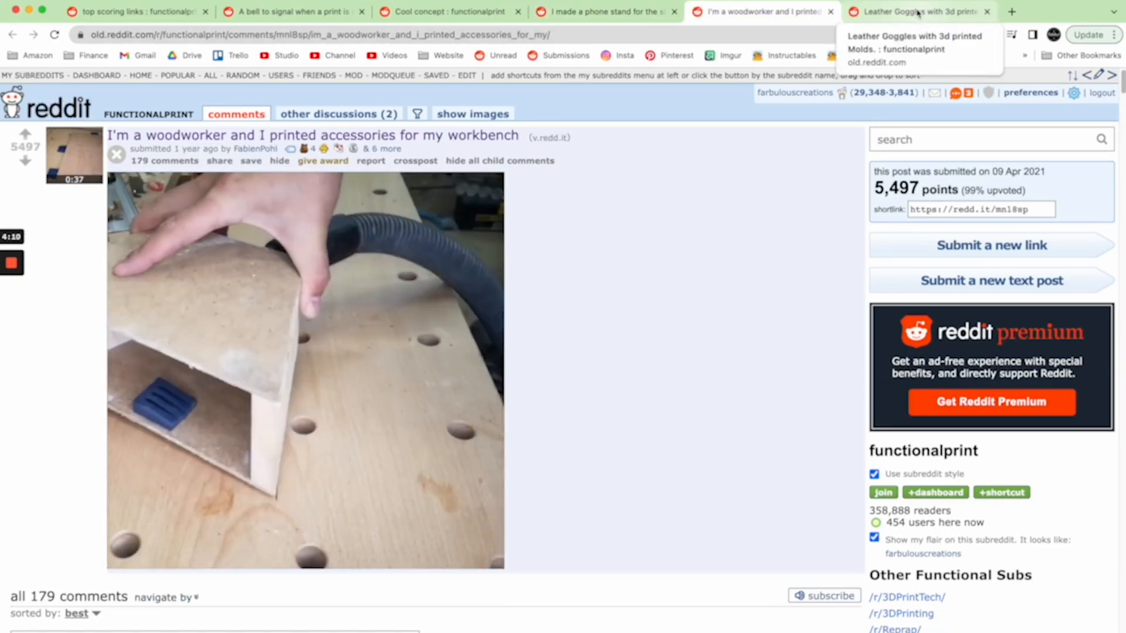
click(912, 11)
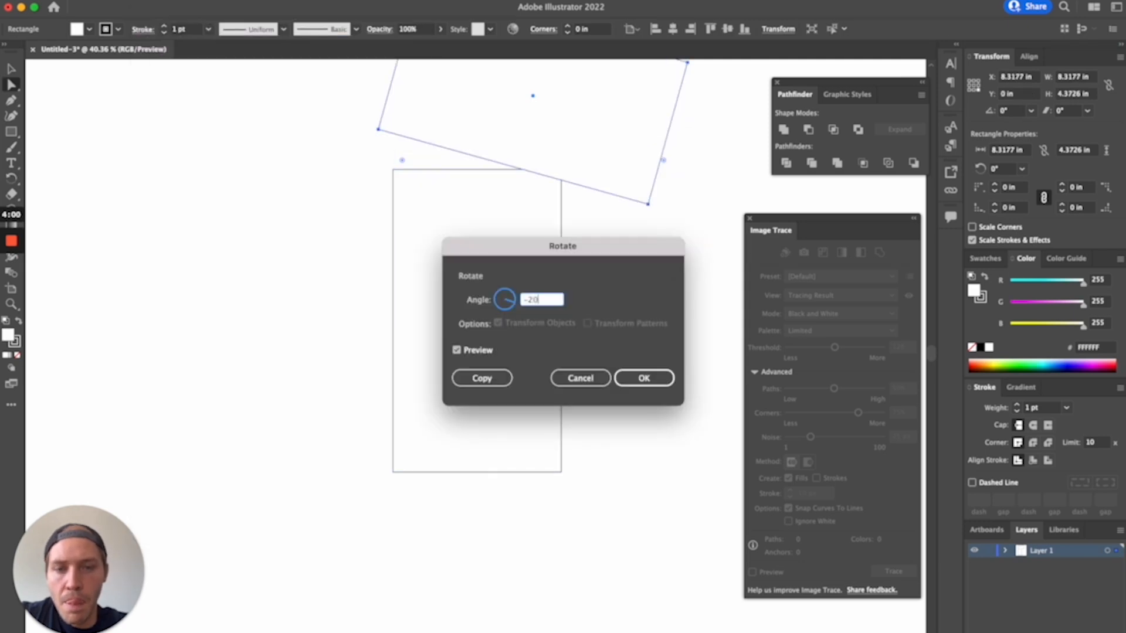
Apply the -20 degree rotation and start a new rectangle beside the tilted one
key(cmd+tab)
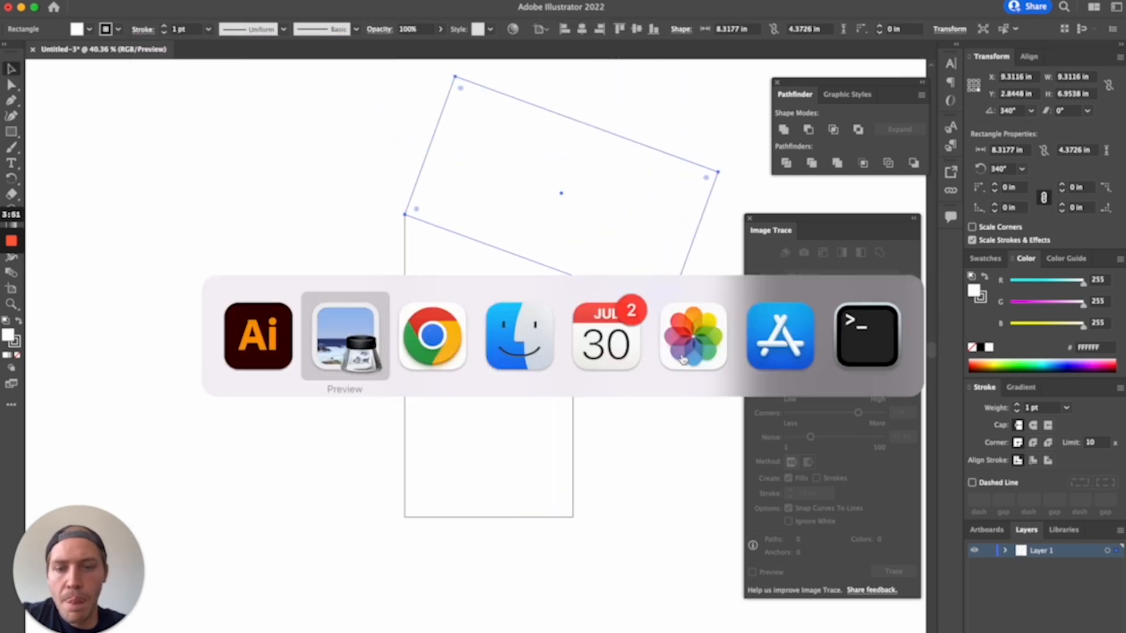
click(345, 336)
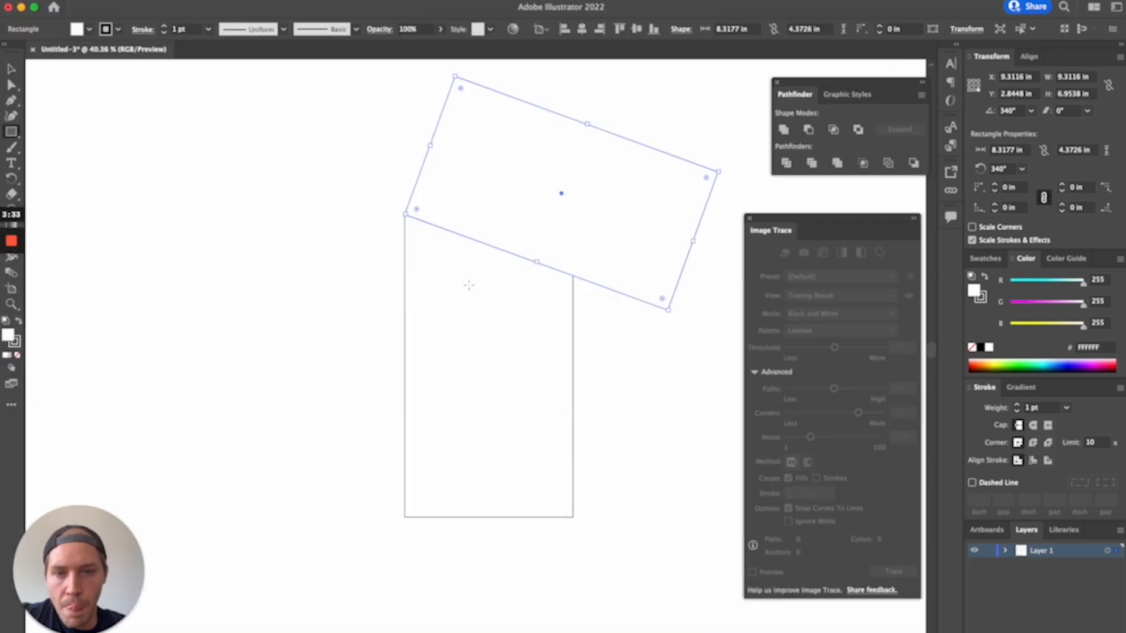
drag(466, 331, 513, 367)
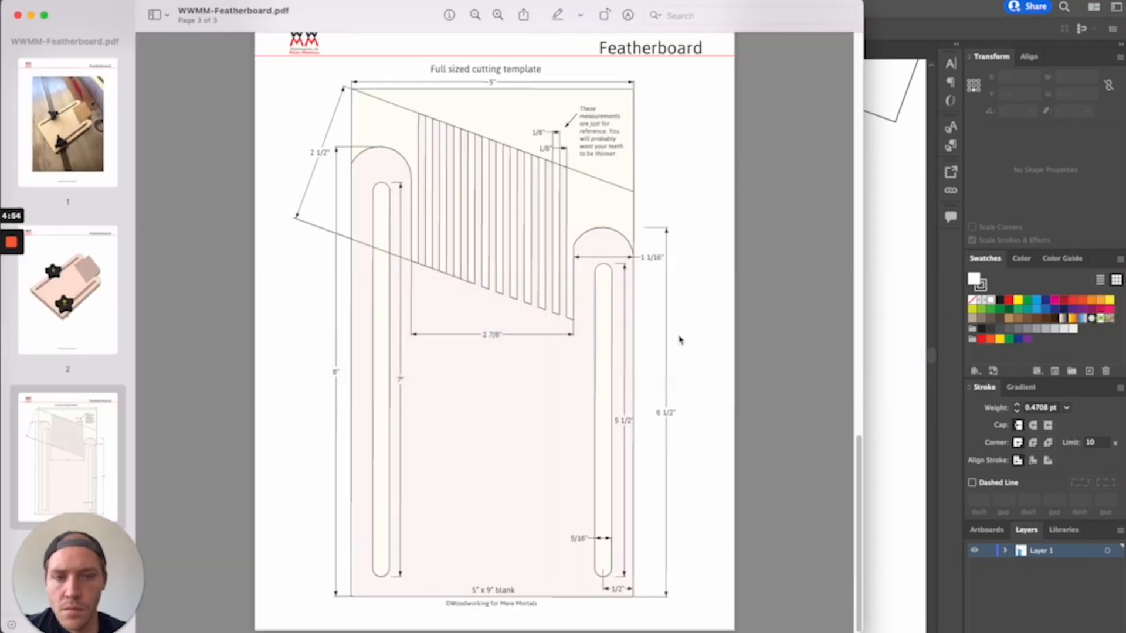
mouse_move(936, 388)
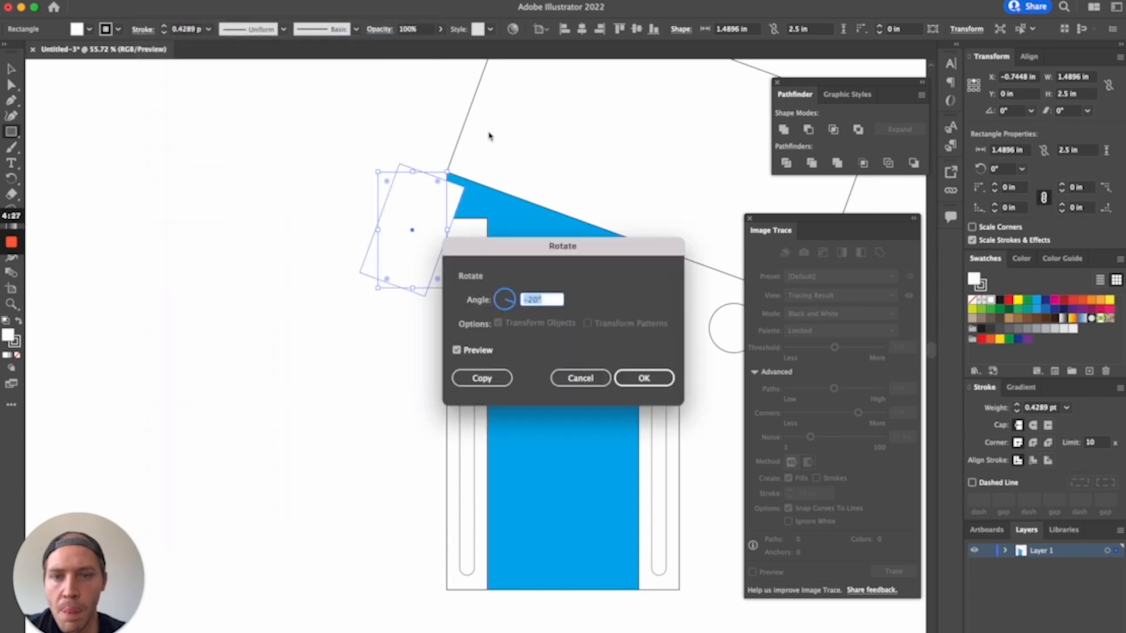
Tilt the finger rectangle 20 degrees and arrange fingers, body and slotted rails with Pathfinder
click(643, 378)
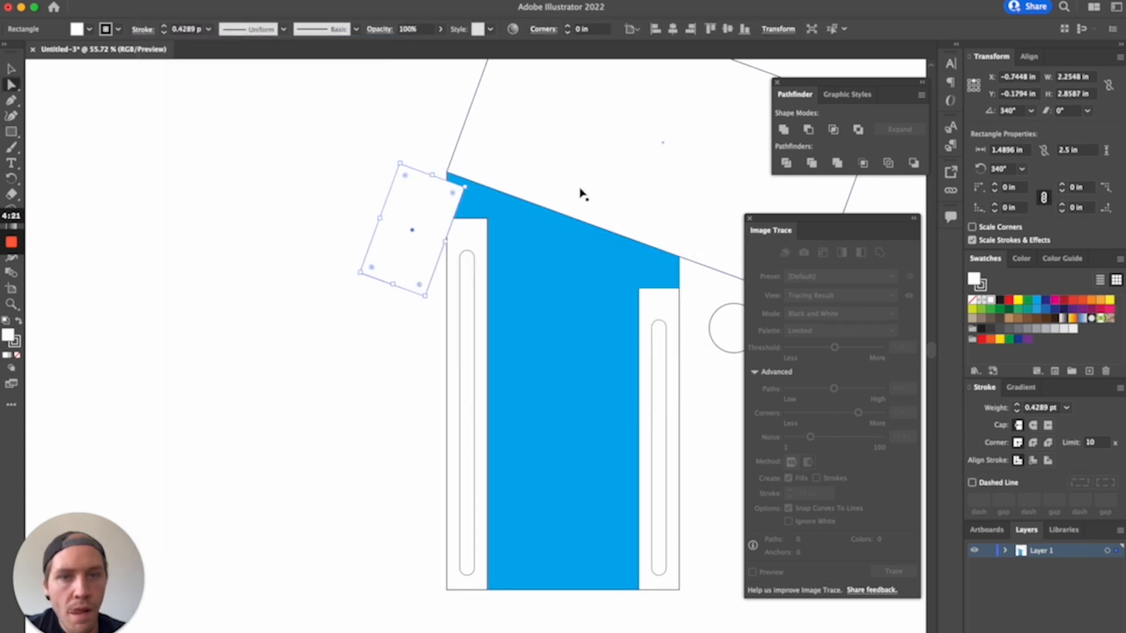
drag(413, 229, 393, 215)
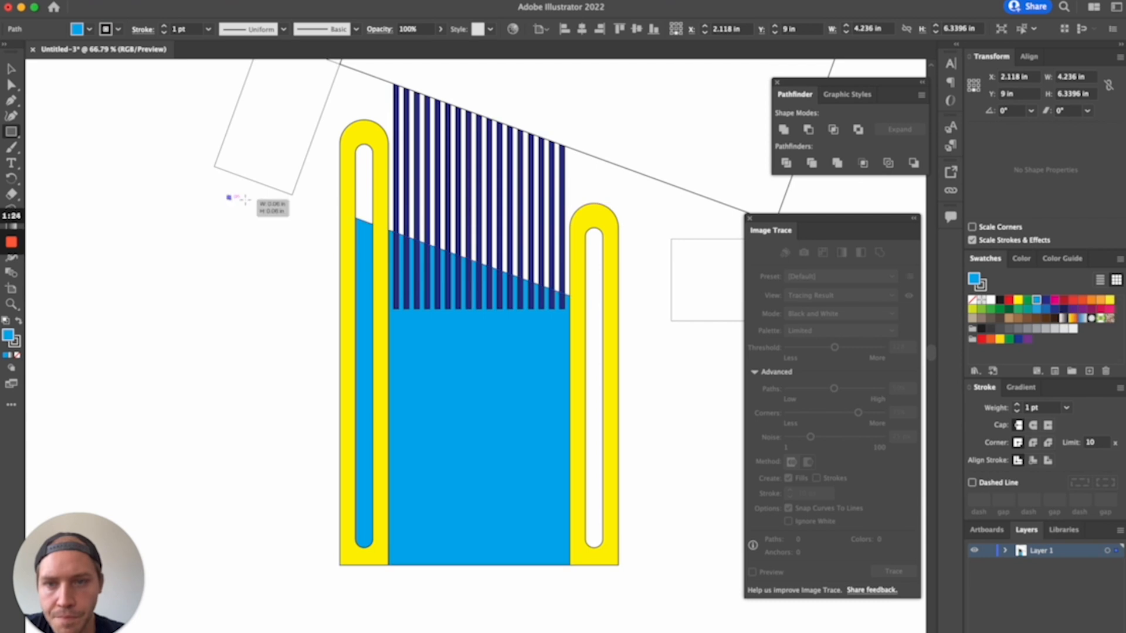
drag(226, 196, 385, 579)
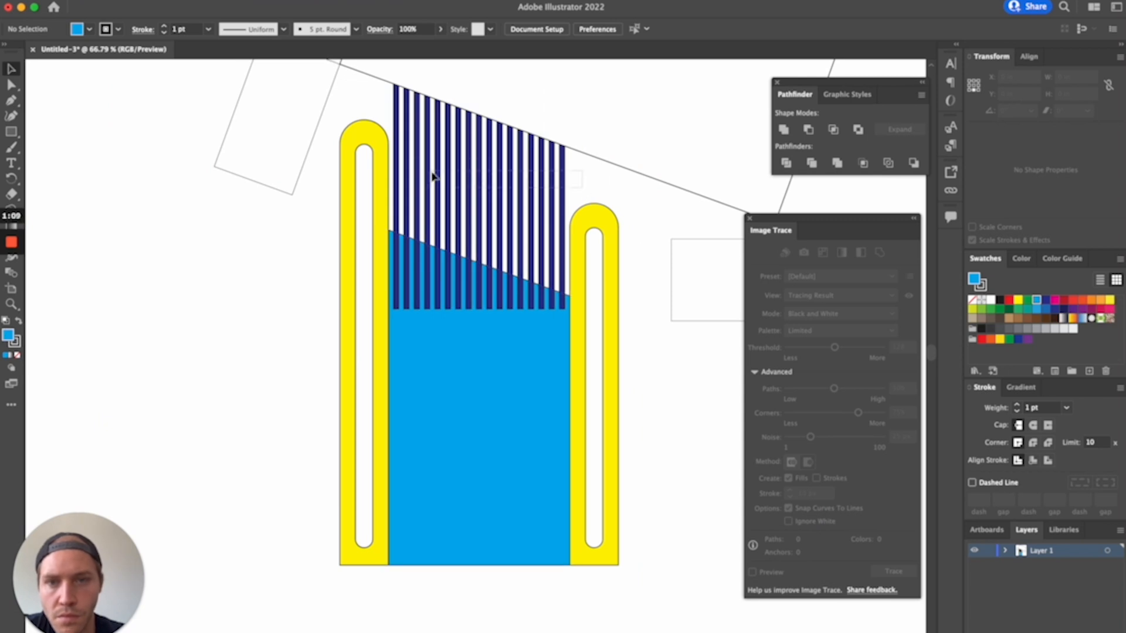
click(478, 194)
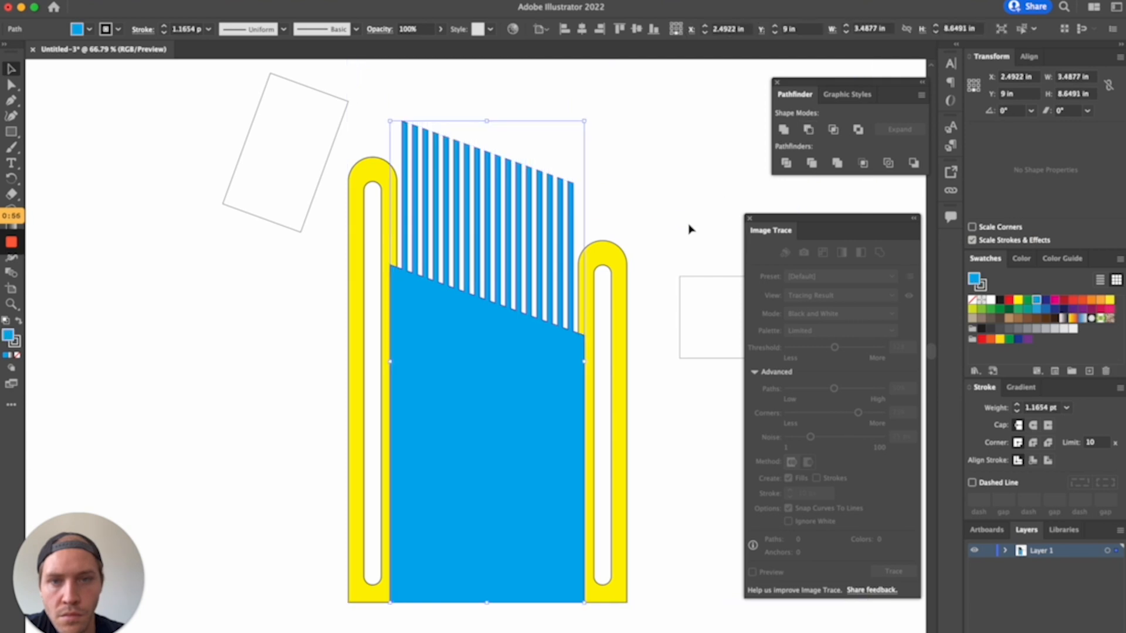
click(690, 230)
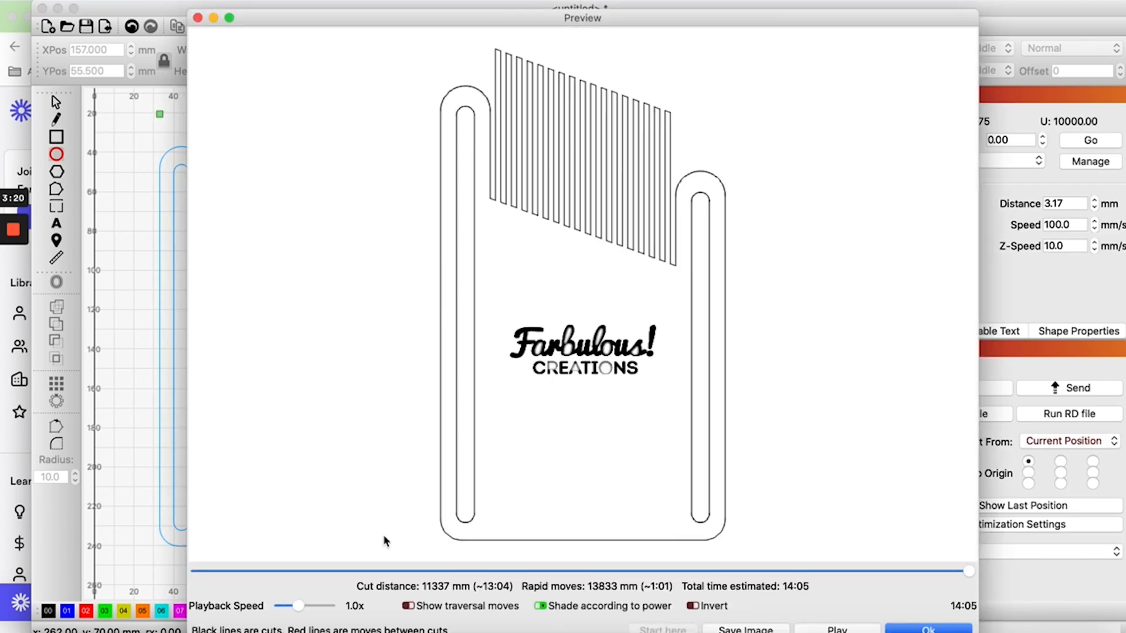
Scrub the playback slider back and forward through the 14:05 cut simulation
drag(969, 571, 271, 571)
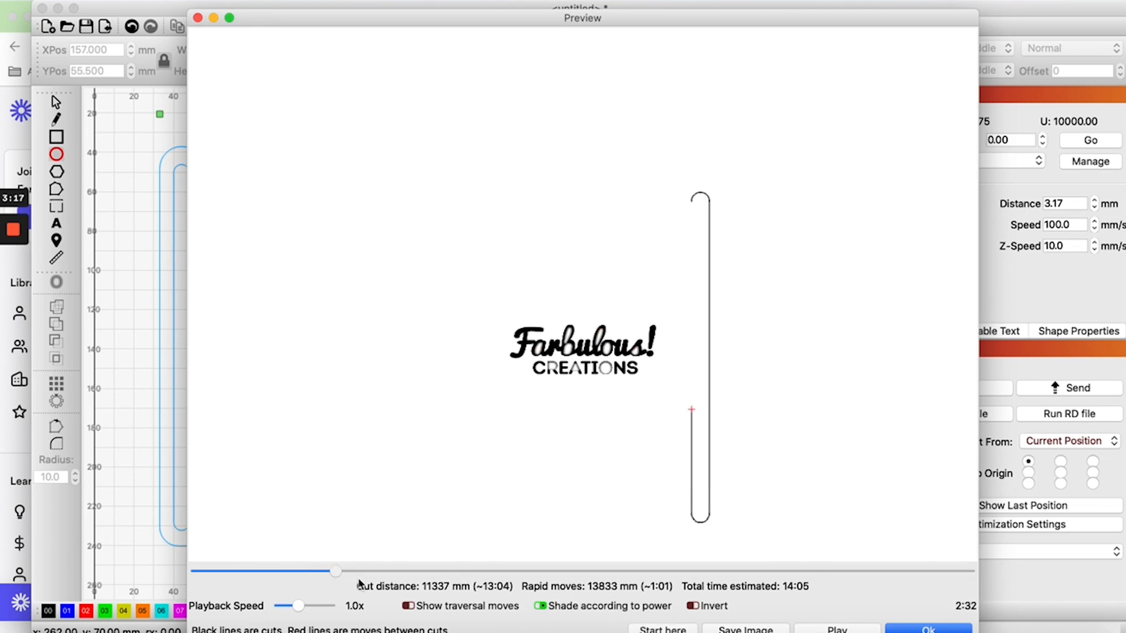
drag(334, 571, 503, 571)
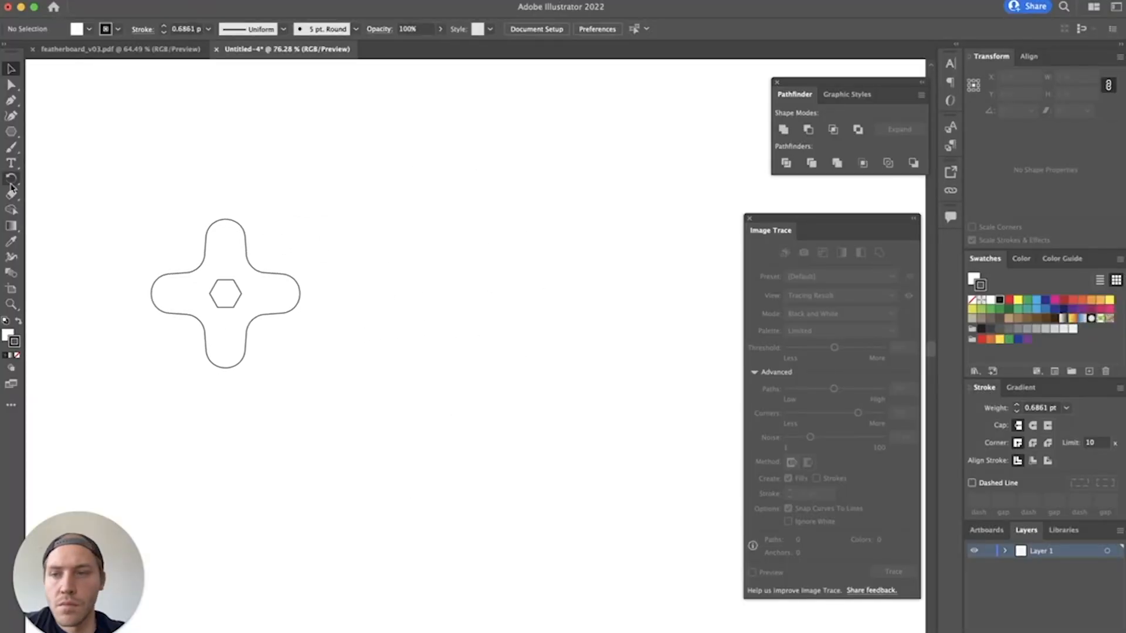
Draw a large four-pointed star and pull an inner corner toward the centre
click(11, 131)
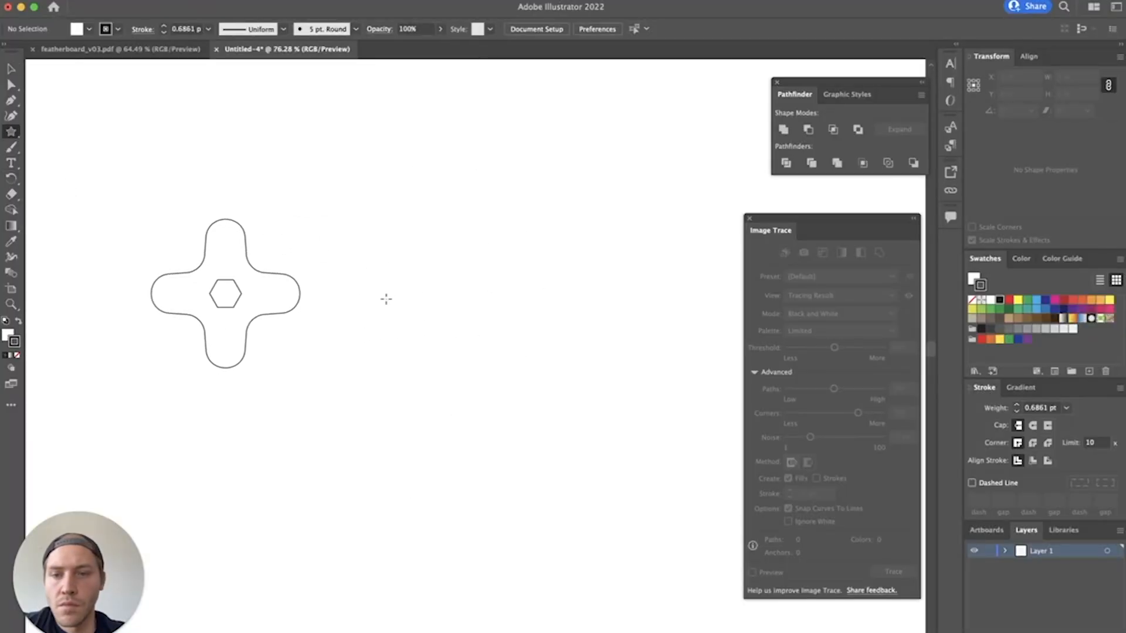
drag(558, 290, 558, 420)
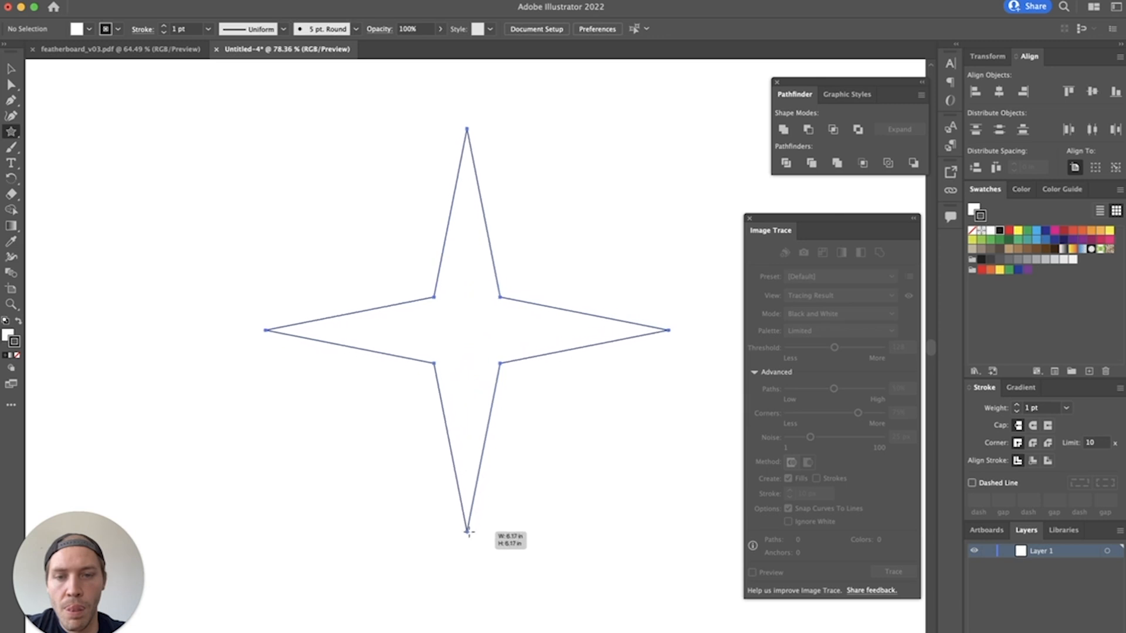
drag(468, 534, 467, 600)
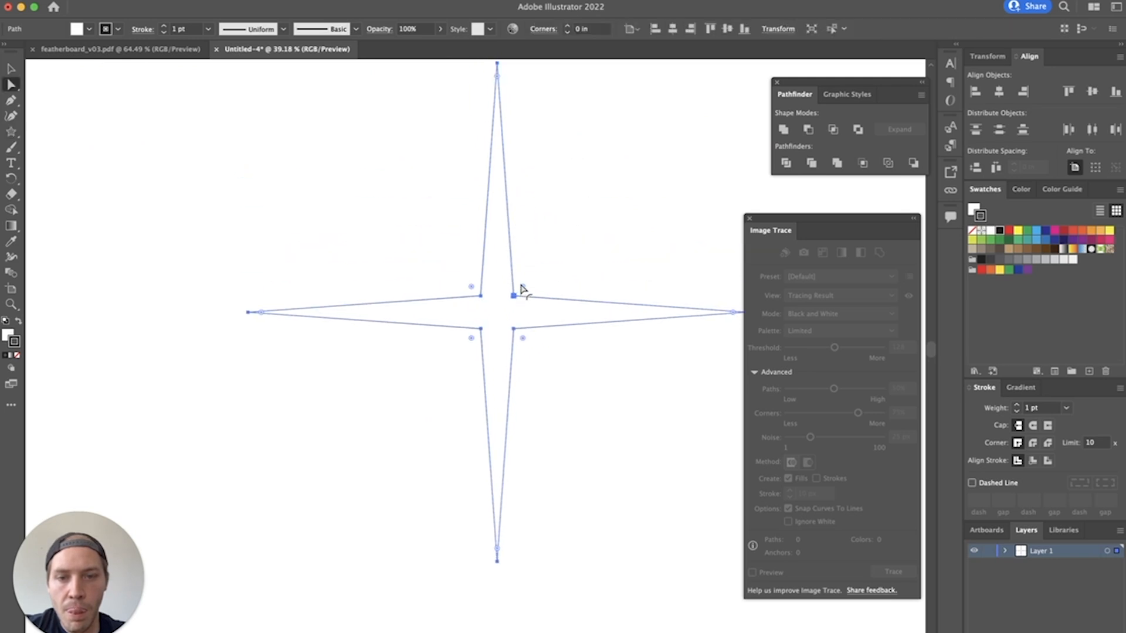
drag(525, 287, 530, 291)
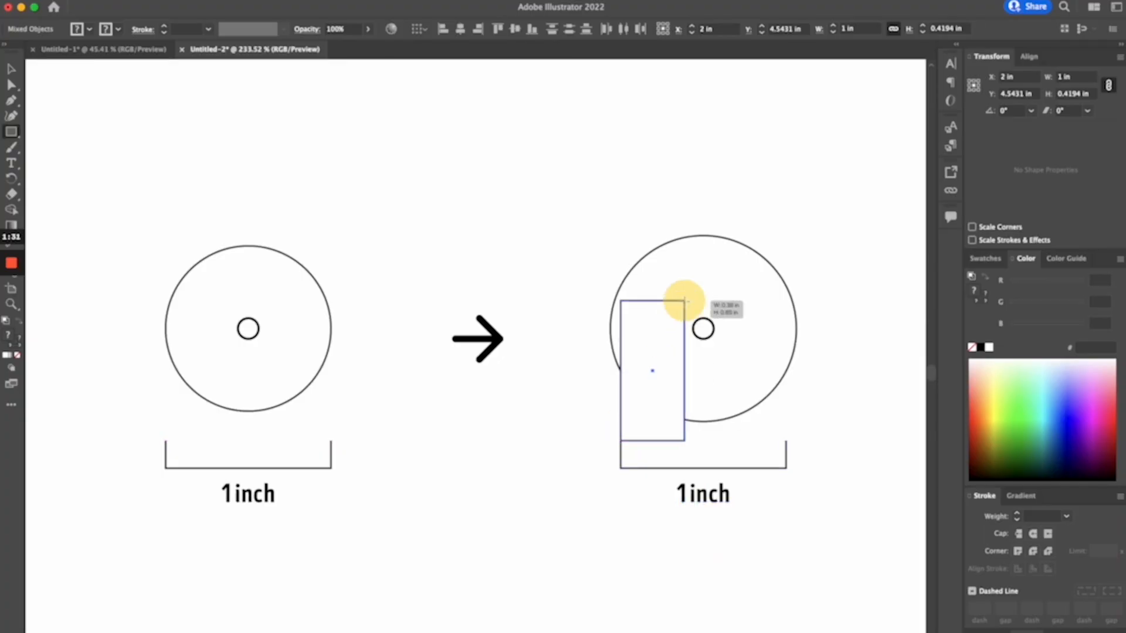
Draw a 1 in wide rectangle over the right-hand washer
drag(686, 305, 785, 204)
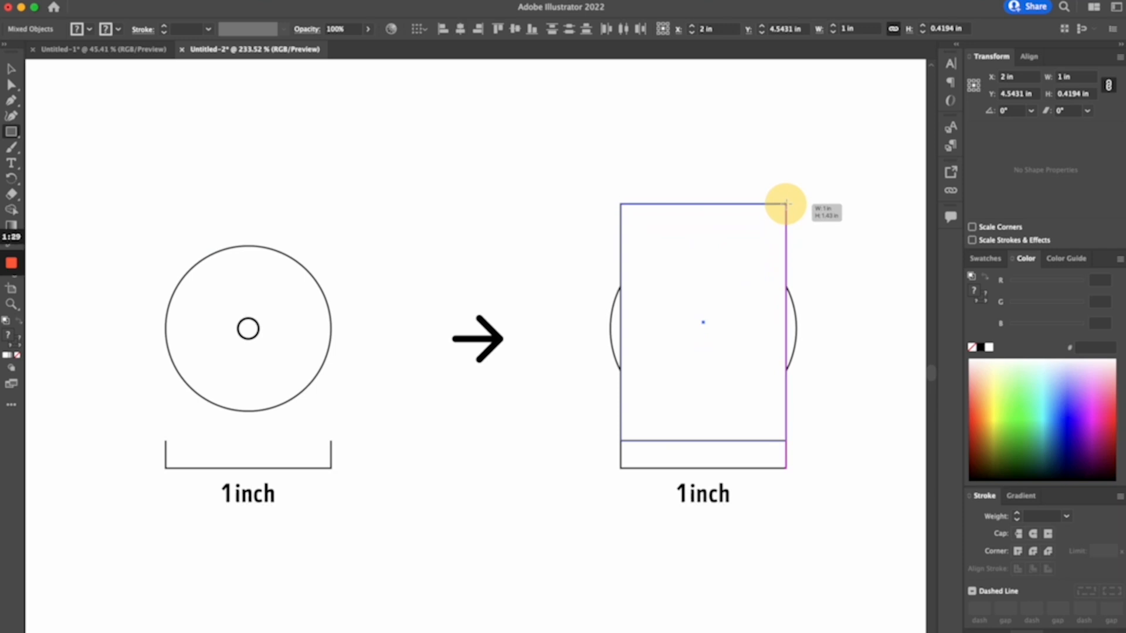